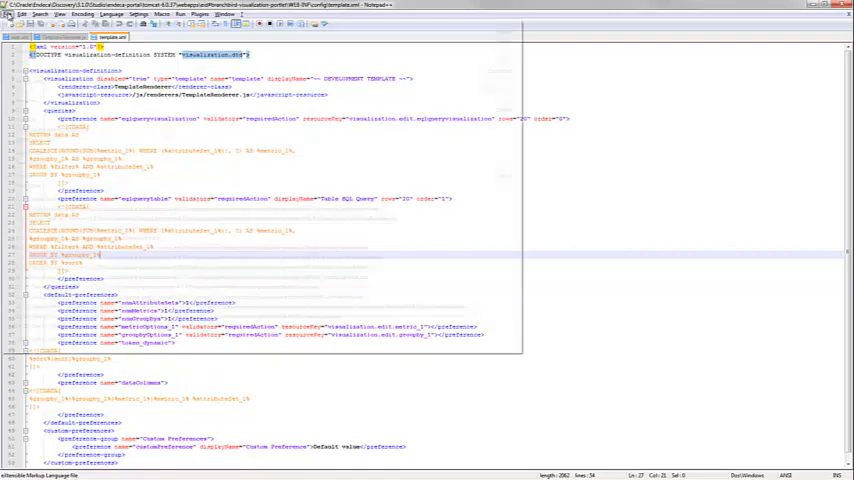
Step: Save the template visualization XML as a new donut chart definition file and rename its header
left_click(8, 16)
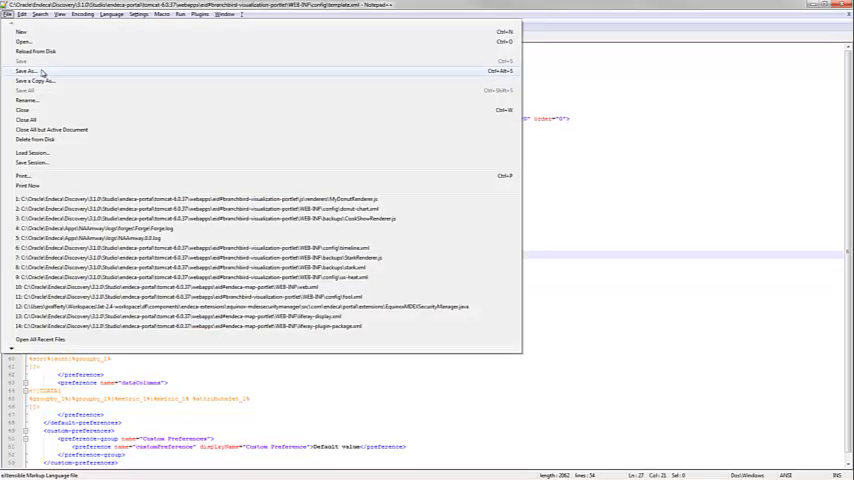
left_click(28, 72)
type("donut-chart")
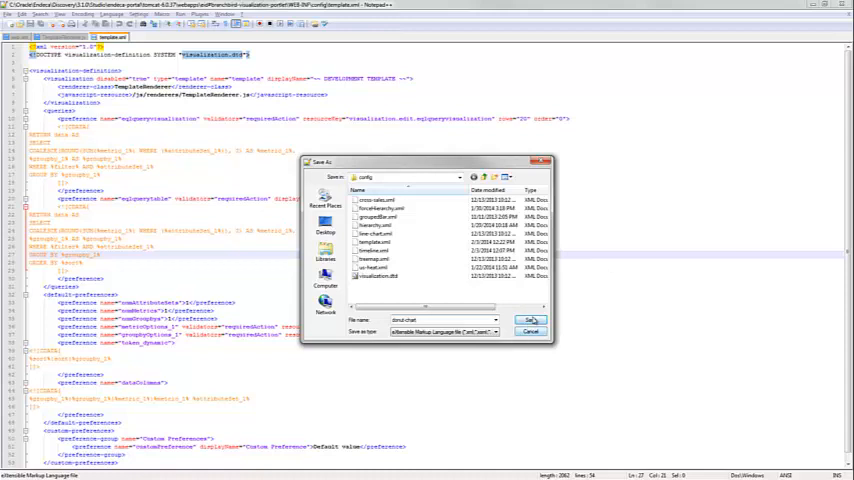
left_click(530, 320)
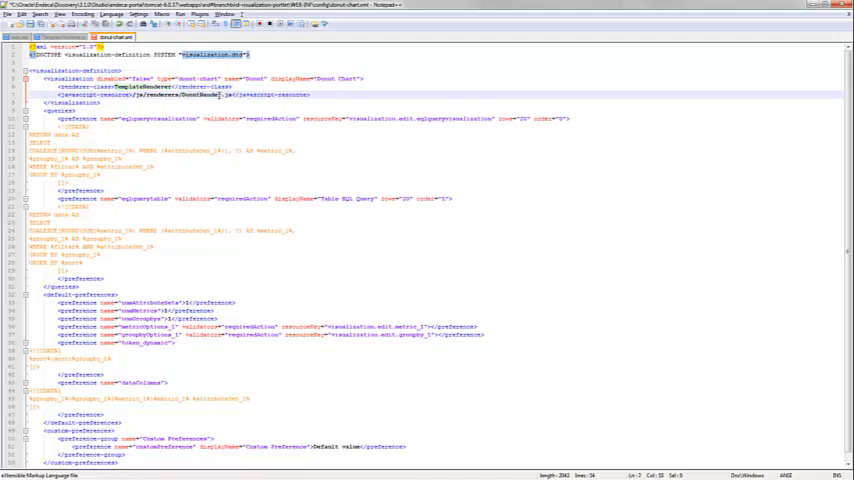
Step: Trim extra query blocks and revise the preference entries in the donut chart XML
double_click(144, 88)
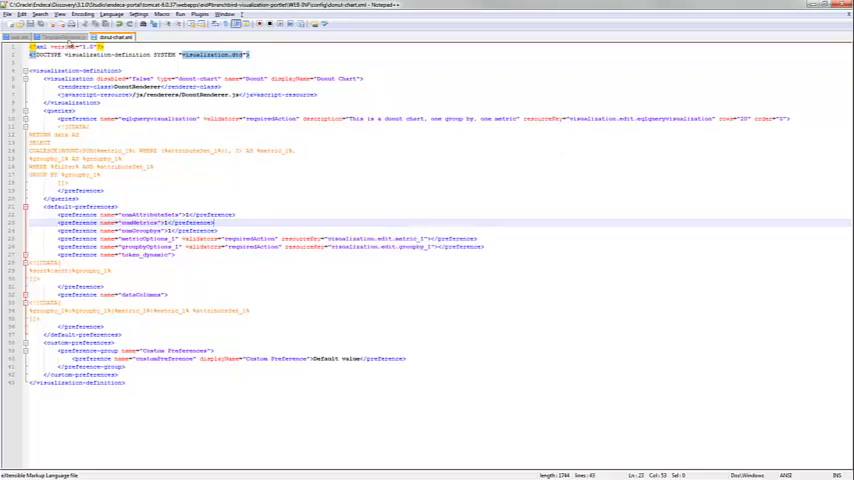
Step: Review TemplateRenderer.js and begin saving it under a new donut renderer name
left_click(62, 36)
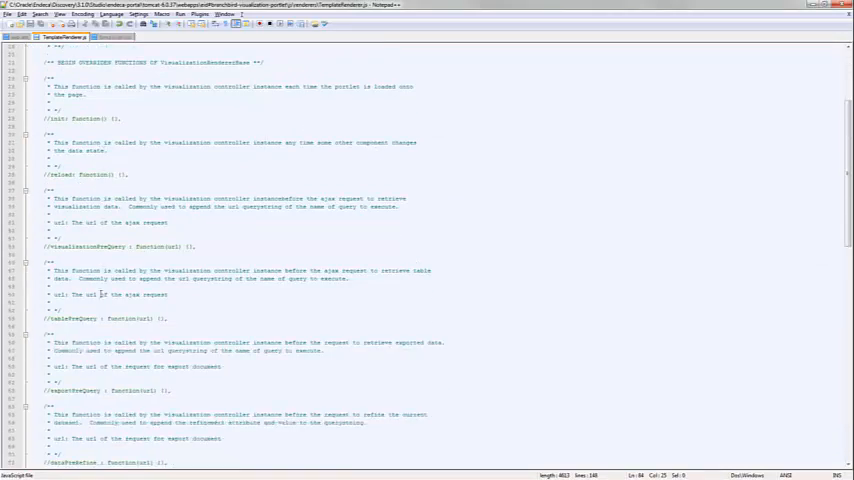
scroll("down", 3)
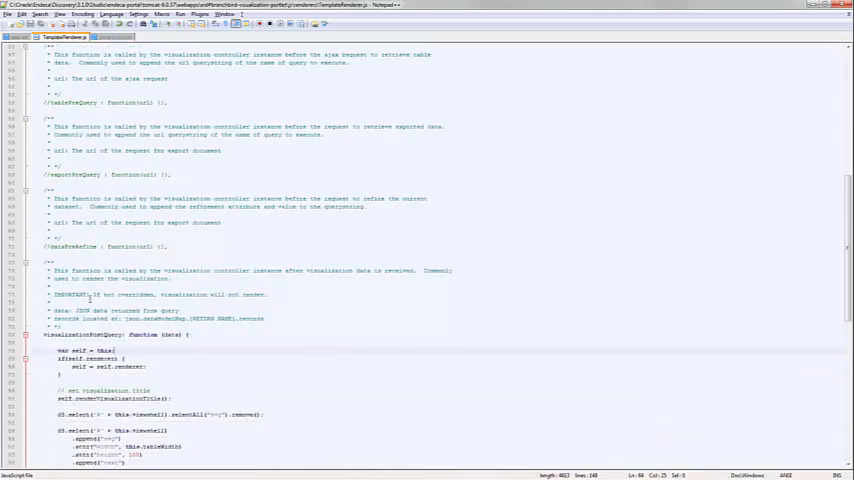
scroll("up", 3)
type("DonutRenderer.js")
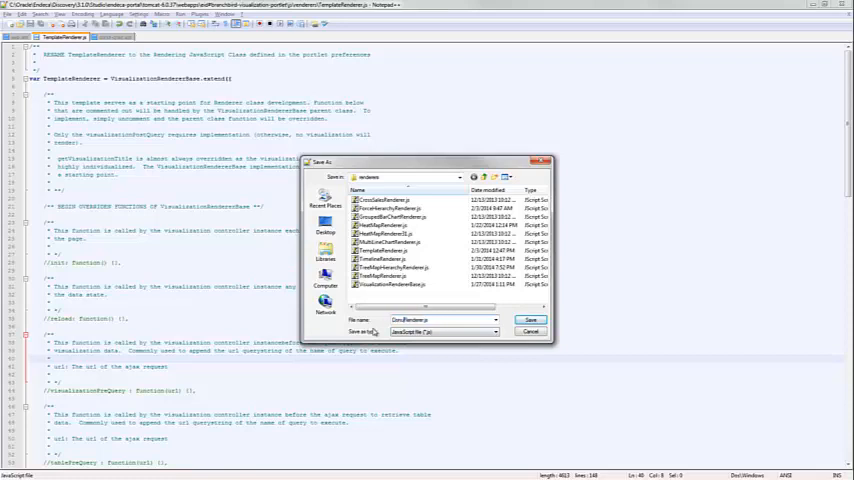
Step: Save the renderer copy as DonutRenderer.js and compare it with the donut chart XML
left_click(532, 320)
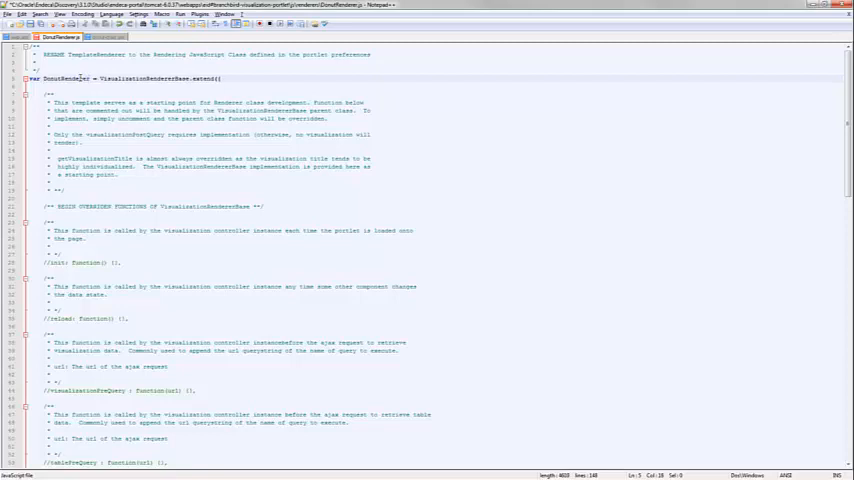
left_click(106, 36)
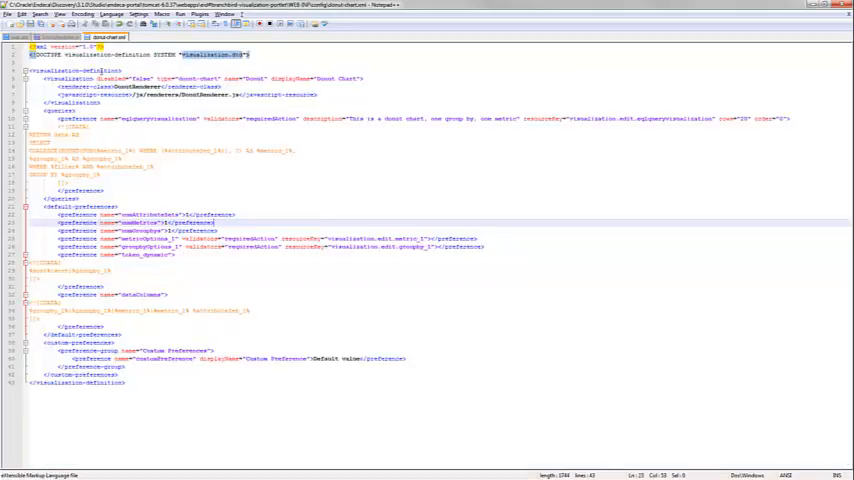
left_click(62, 36)
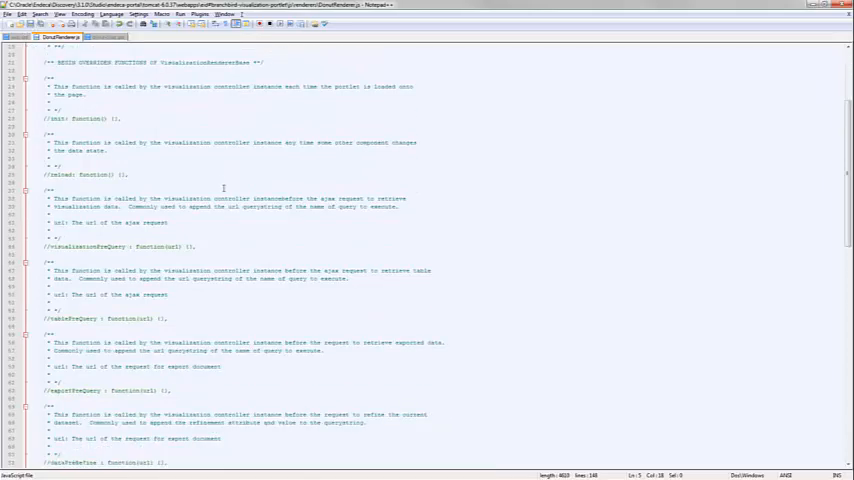
Step: Locate the render function and select its visualization reference for the DonutRenderer class
scroll("down", 3)
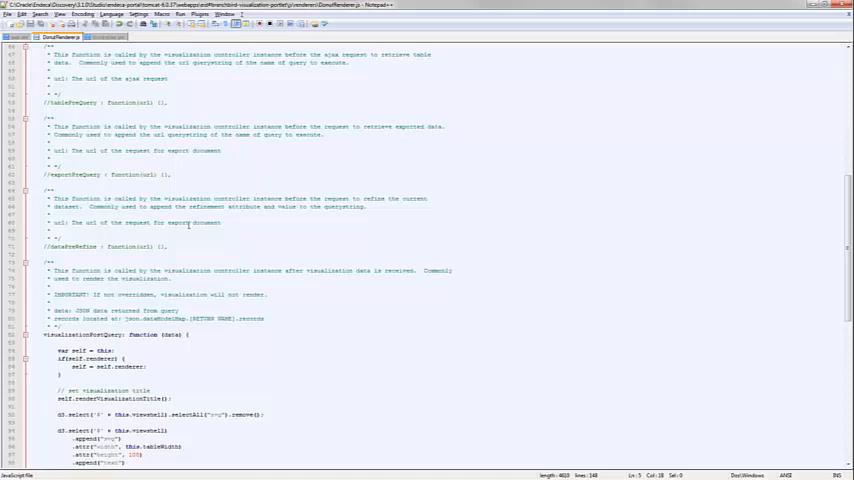
scroll("down", 3)
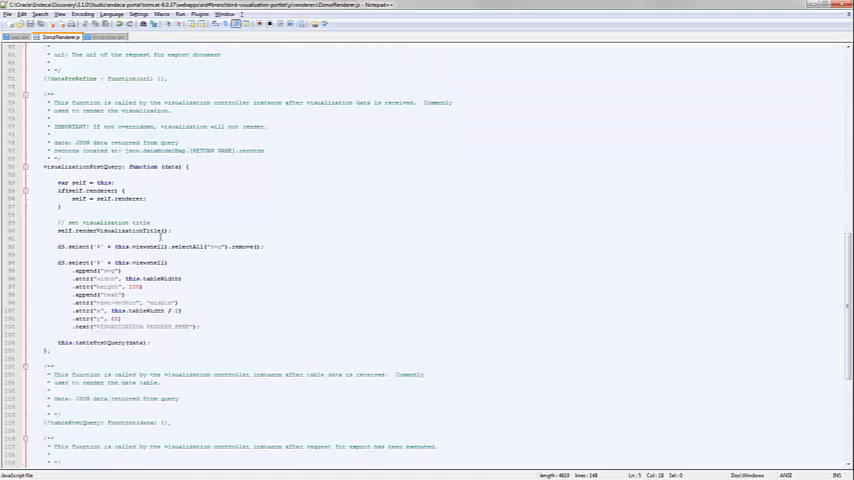
scroll("down", 3)
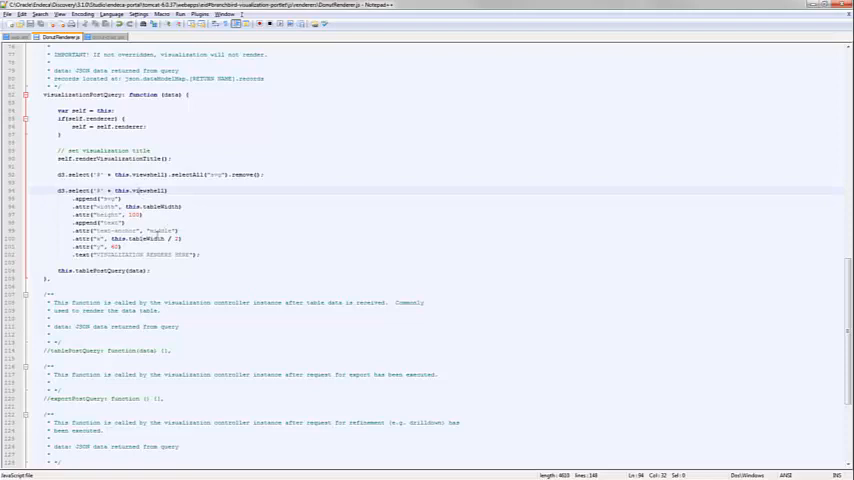
double_click(146, 190)
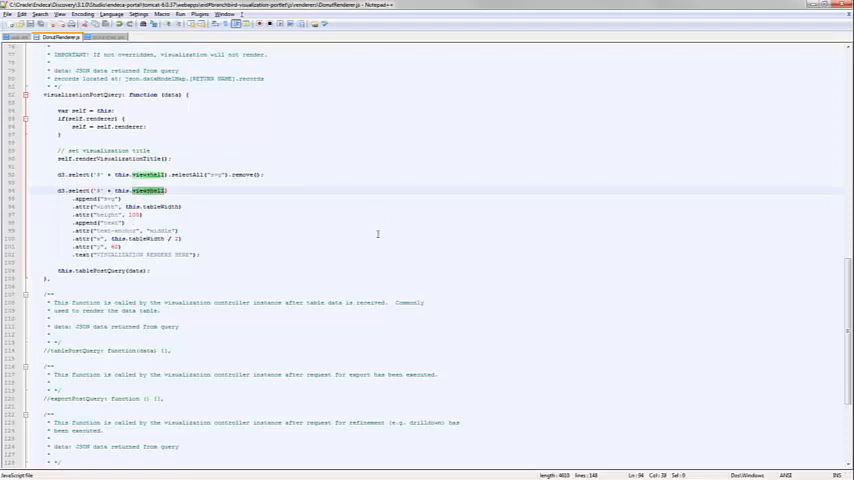
mouse_move(234, 246)
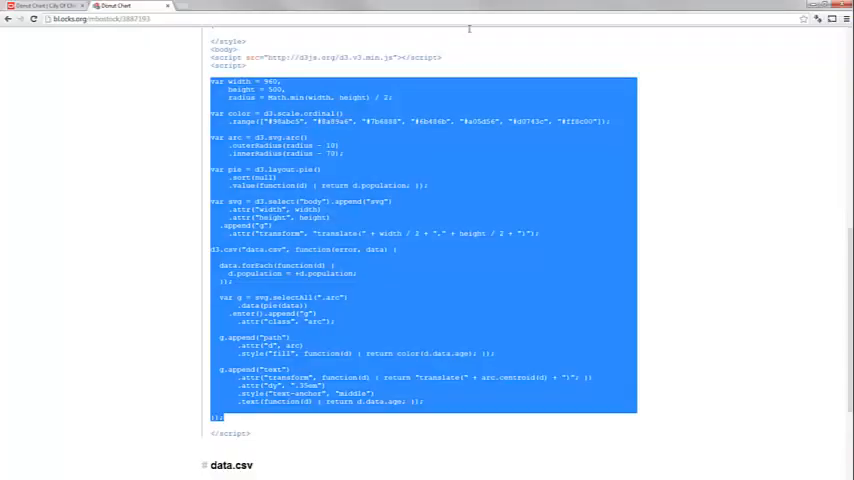
Step: Select and copy the whole D3 donut chart script from the bl.ocks.org example
scroll("up", 3)
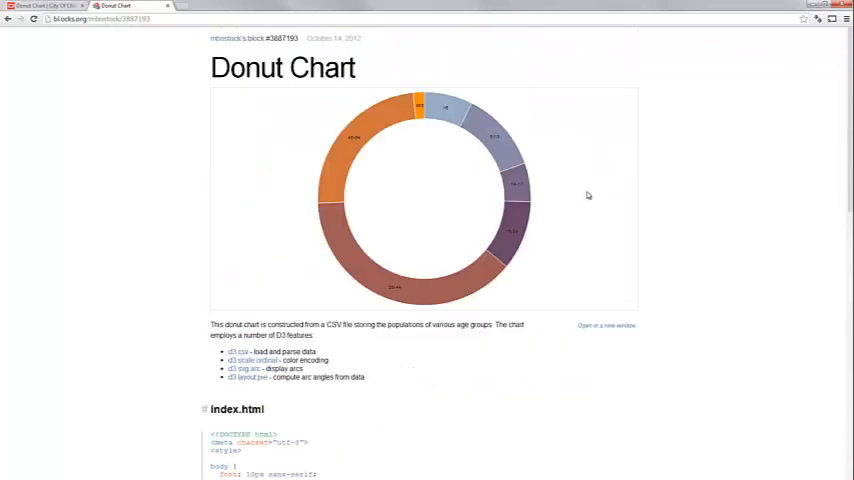
scroll("down", 3)
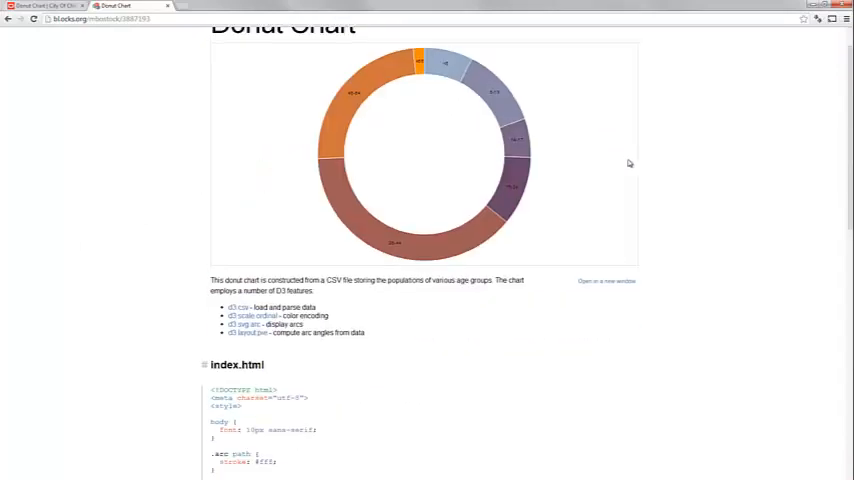
scroll("down", 3)
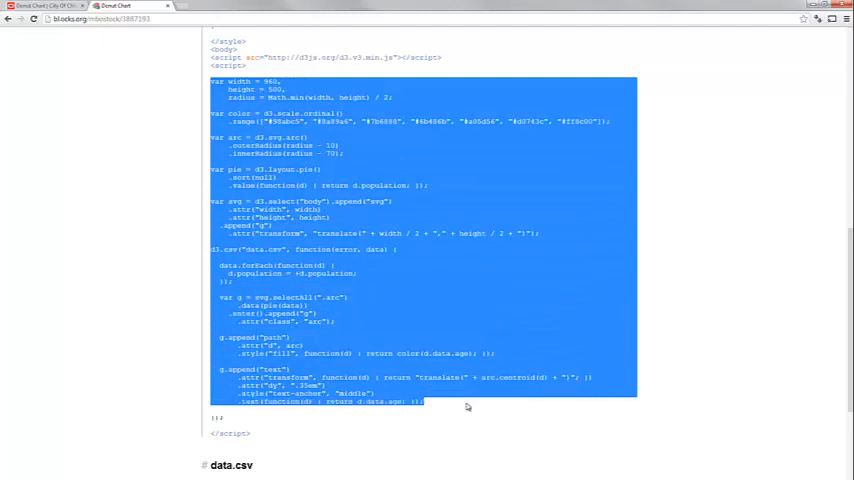
mouse_move(780, 156)
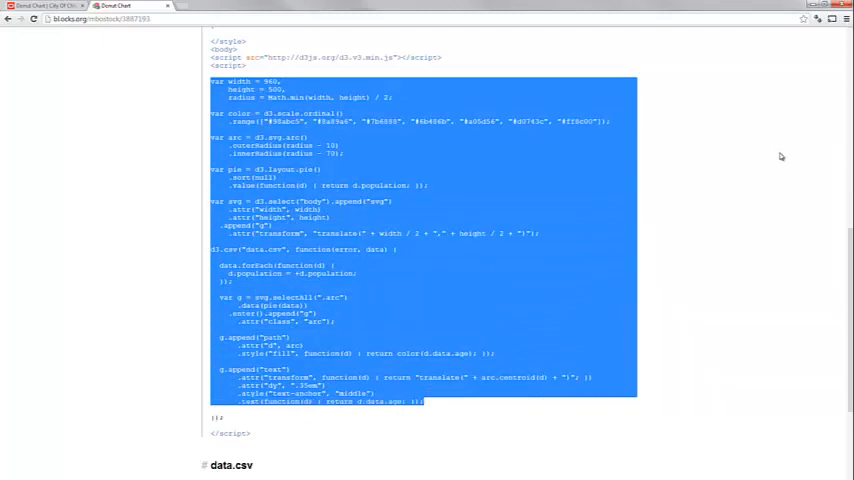
scroll("up", 3)
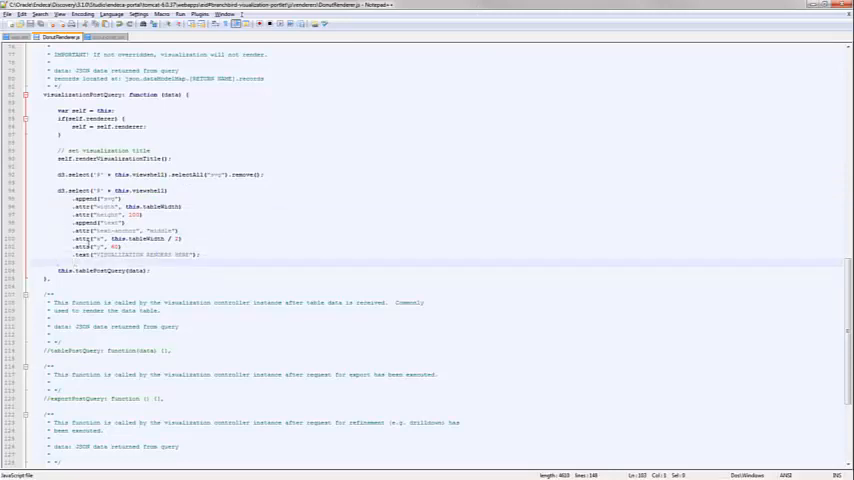
Step: Paste the D3 donut code inside visualizationRender and tidy its indentation
scroll("down", 3)
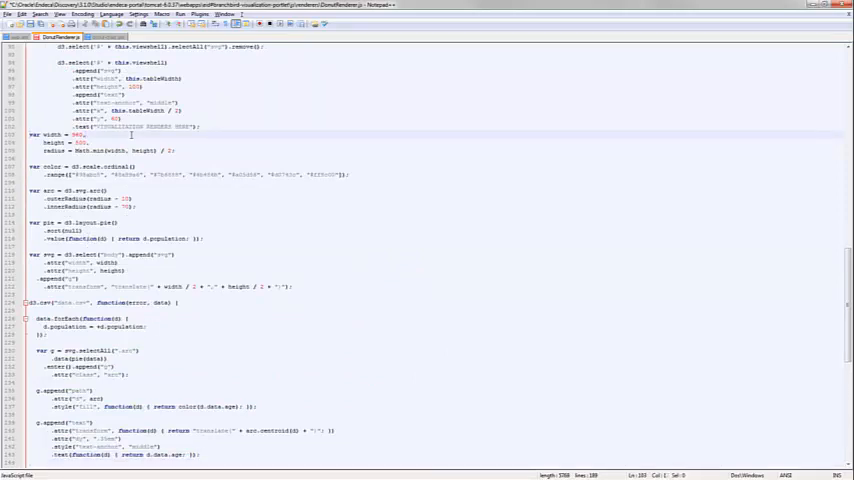
scroll("down", 3)
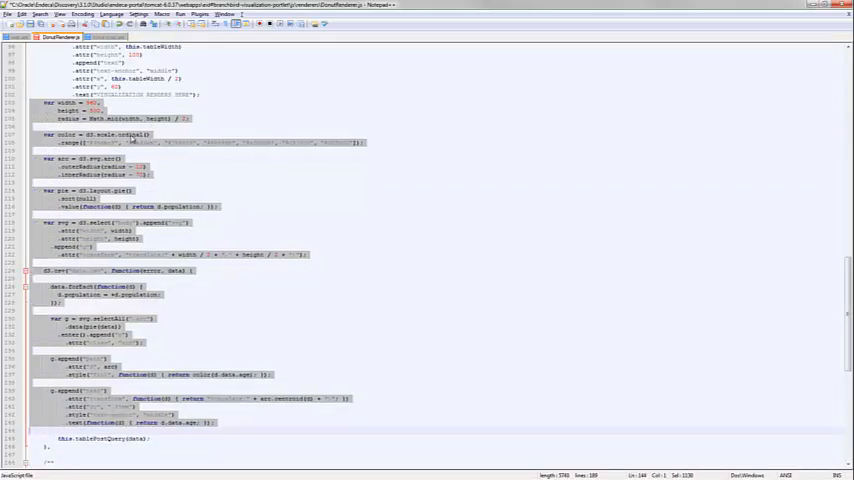
scroll("up", 3)
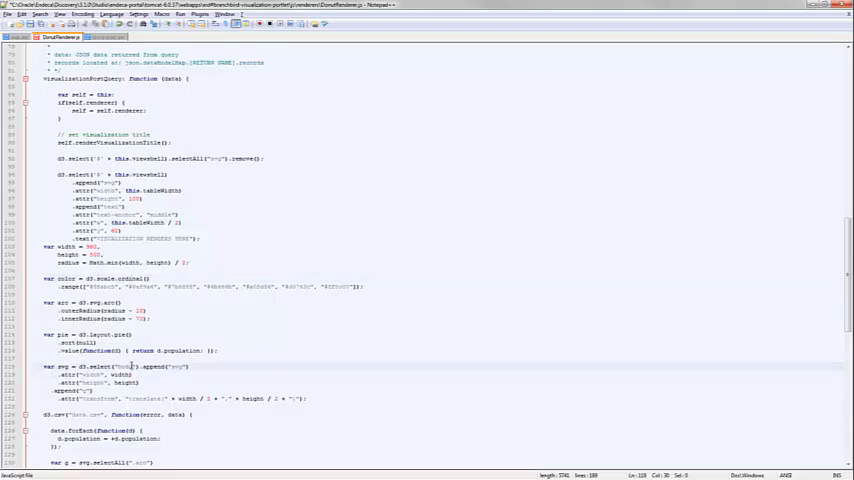
Step: Attach the chart svg to this.viewHolder instead of body and remove the d3.csv line
double_click(124, 366)
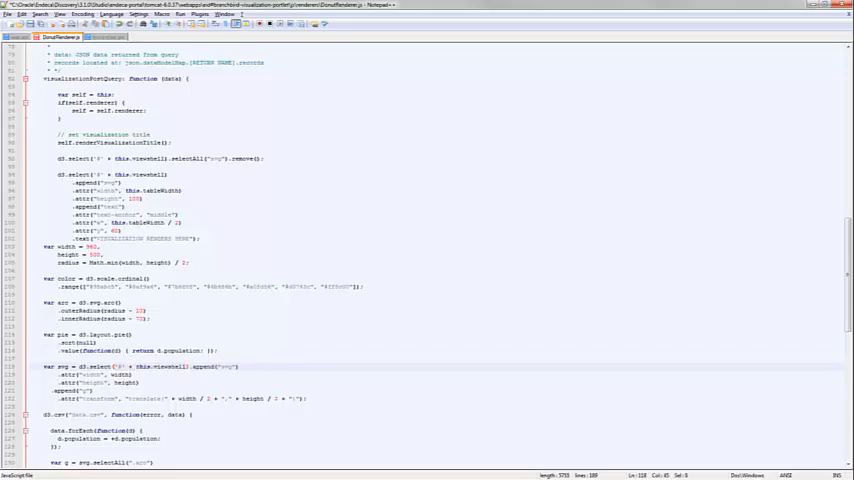
scroll("up", 3)
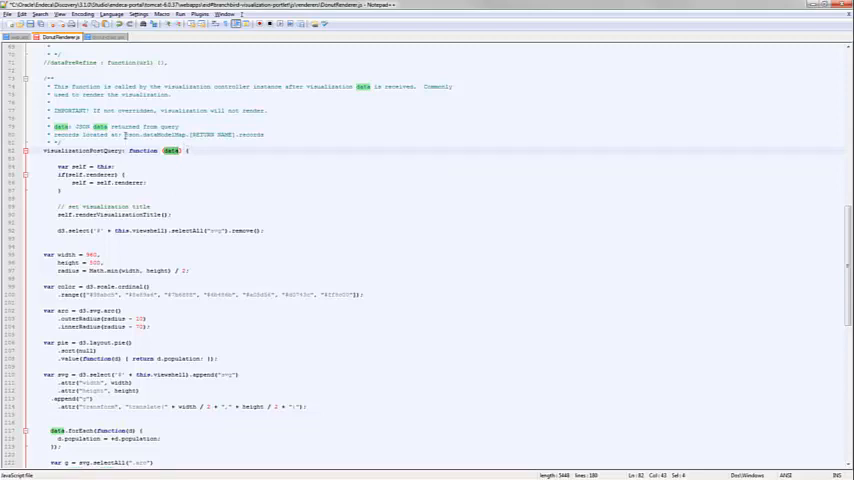
Step: Add var myData above forEach holding the query's myResults records
scroll("down", 3)
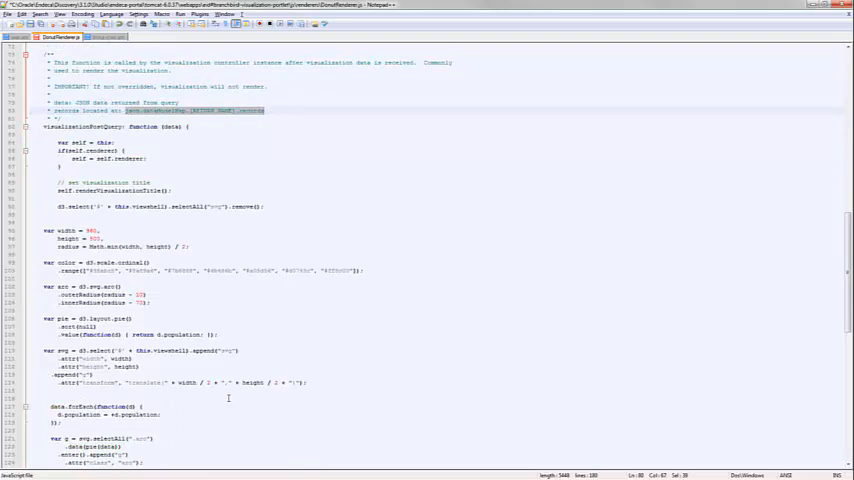
mouse_move(208, 300)
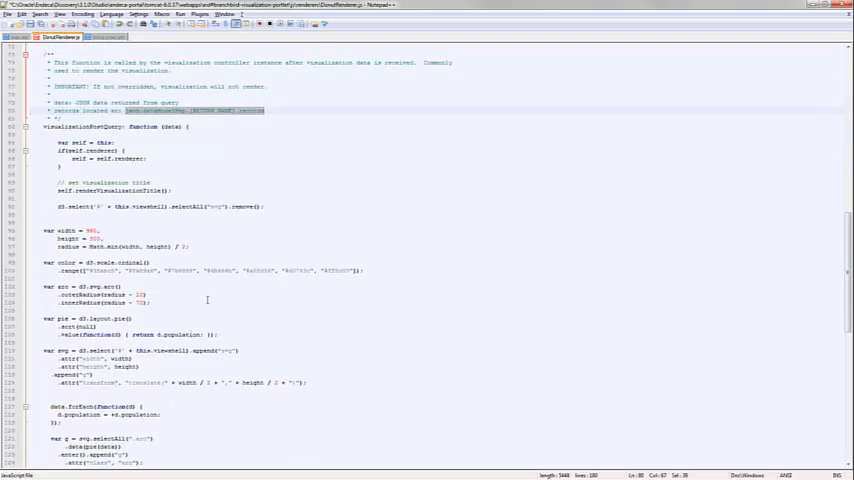
scroll("down", 3)
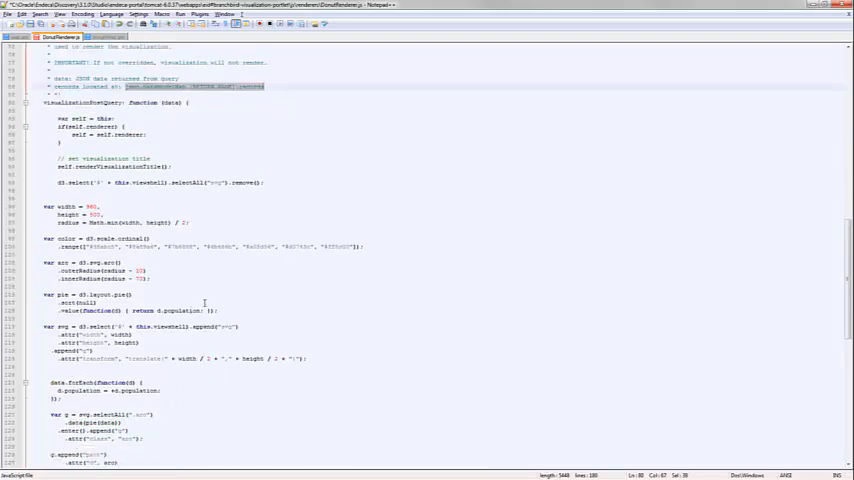
scroll("down", 3)
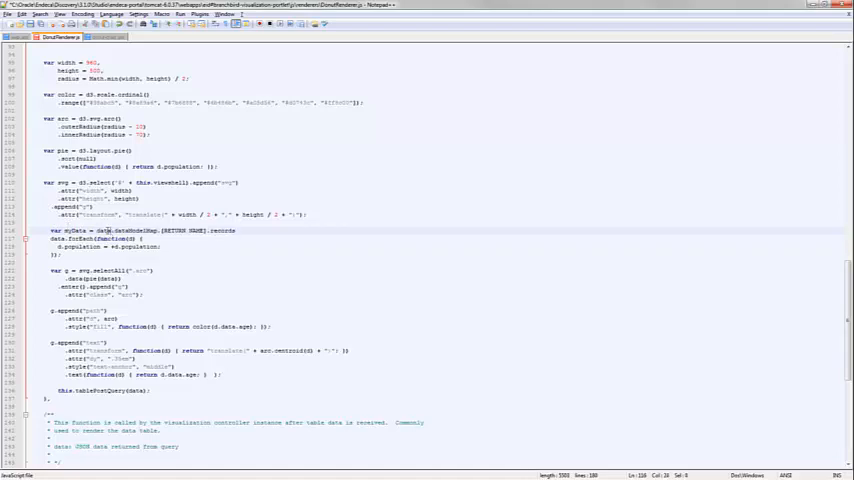
double_click(184, 230)
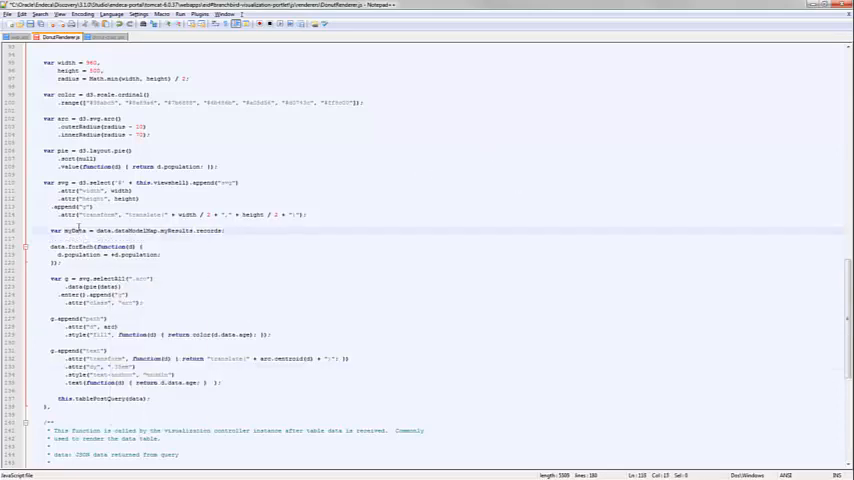
Step: Loop over myData with total and community fields and retitle the chart as crimes by community
double_click(72, 232)
type("return \"Number of Crimes by Community\";")
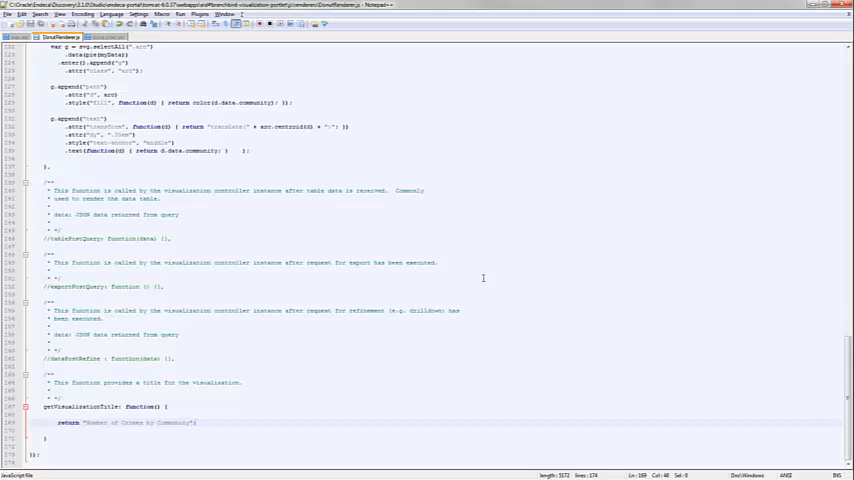
Step: Append a title element with an empty text function to each arc path for tooltips
scroll("up", 3)
type(".on(\"mouseover\", function(d) ")
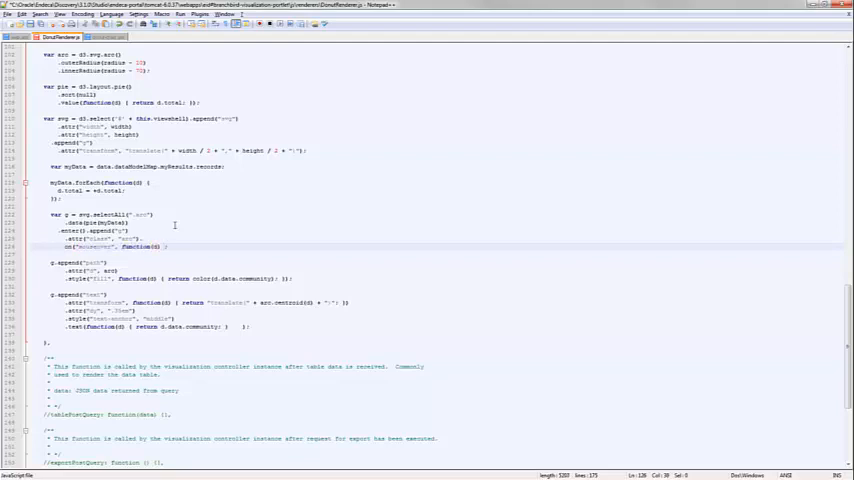
Step: Return the community name plus "Number of Crimes: " and the slice total as the tooltip title
type("{});")
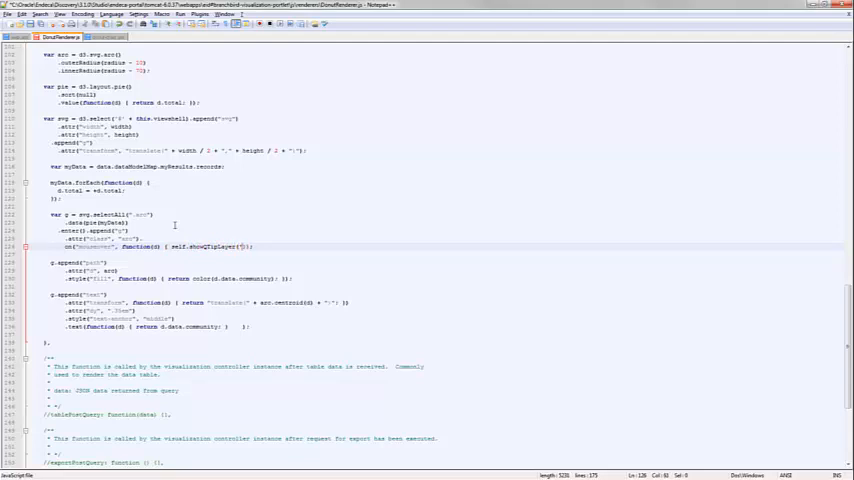
type("Number of Crimes:")
type(".on(\"mouseout\", function(d) {self.hideQTip()});")
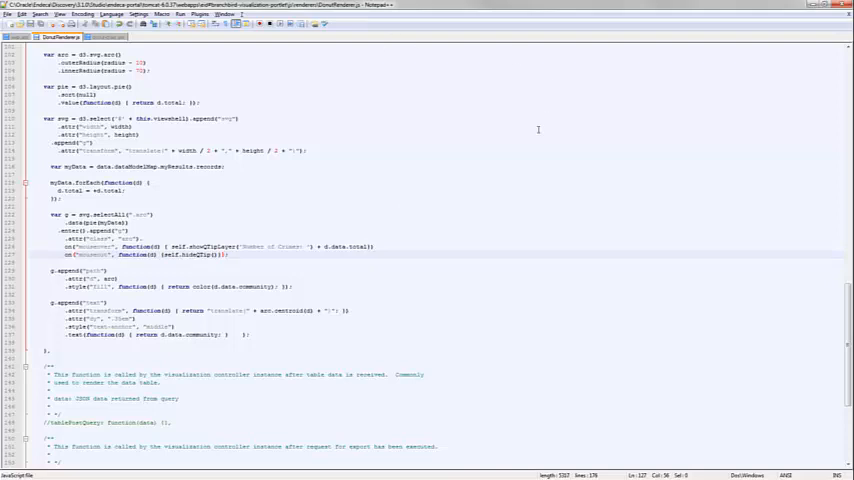
mouse_move(330, 272)
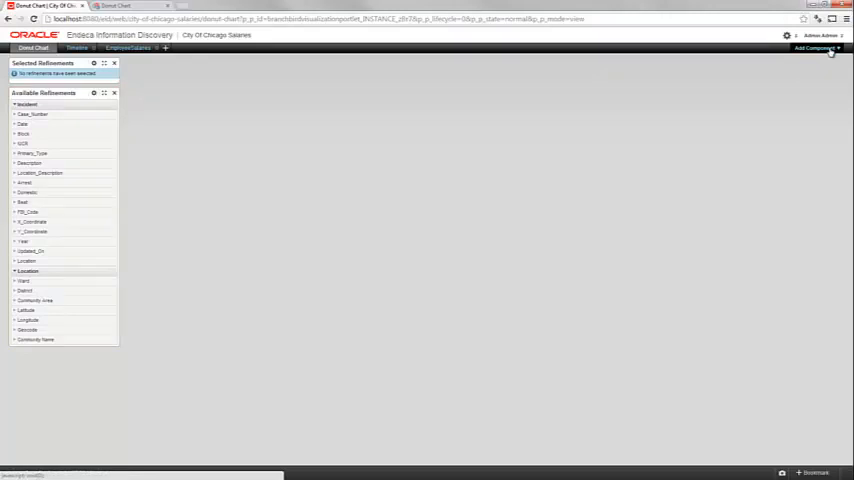
Step: Switch to Endeca Studio in the browser and bring up the portlet's header options menu
left_click(816, 48)
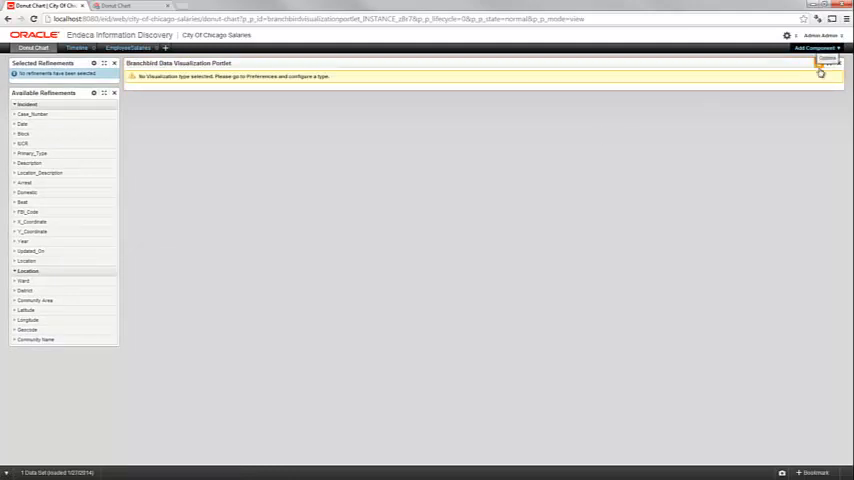
left_click(826, 60)
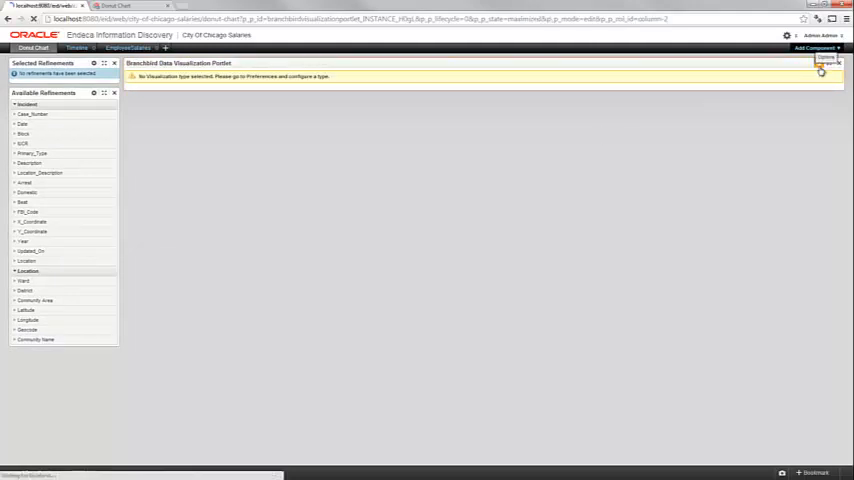
Step: Show the portlet's Preferences with its Visualization, Connector and EQL Queries settings
left_click(822, 58)
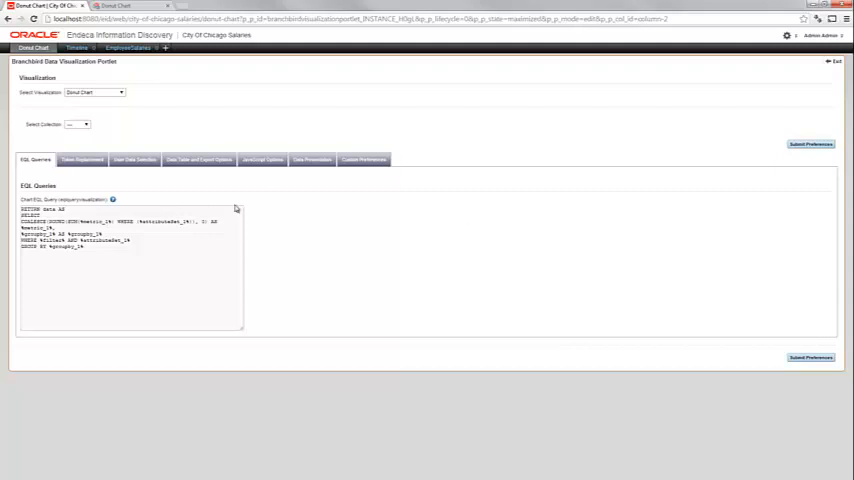
mouse_move(230, 204)
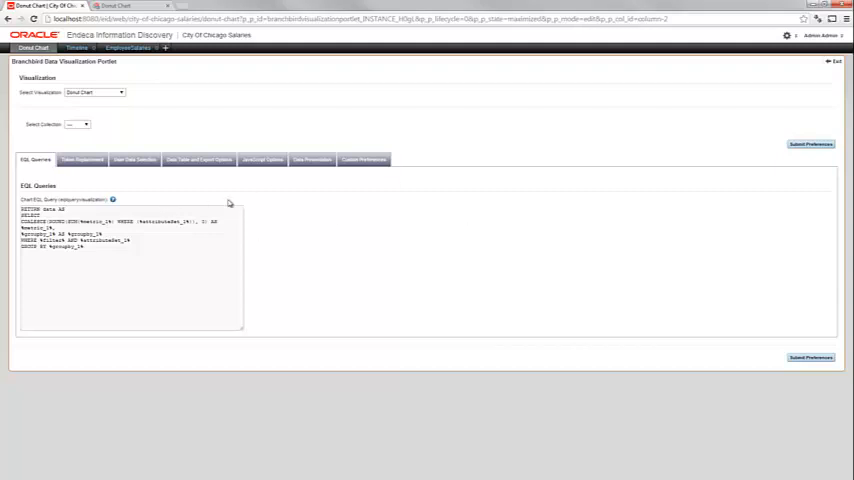
mouse_move(148, 192)
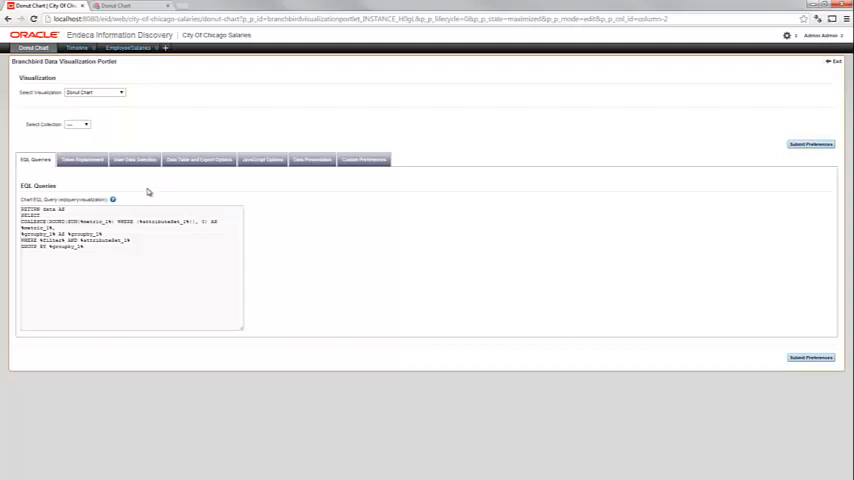
mouse_move(112, 200)
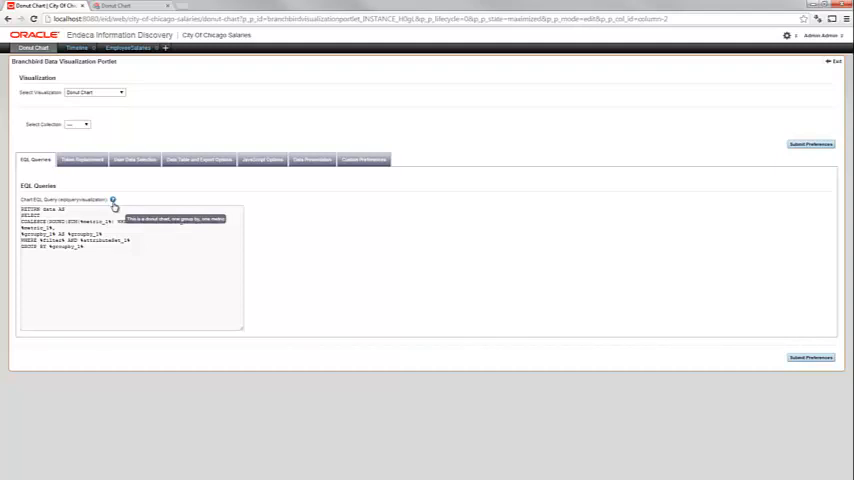
mouse_move(352, 108)
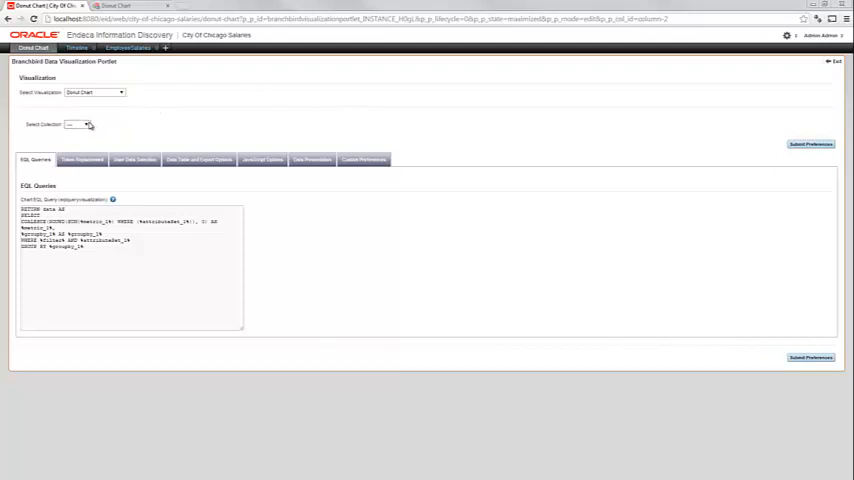
Step: Choose the data connector for the donut chart from the Select Connector list
left_click(84, 124)
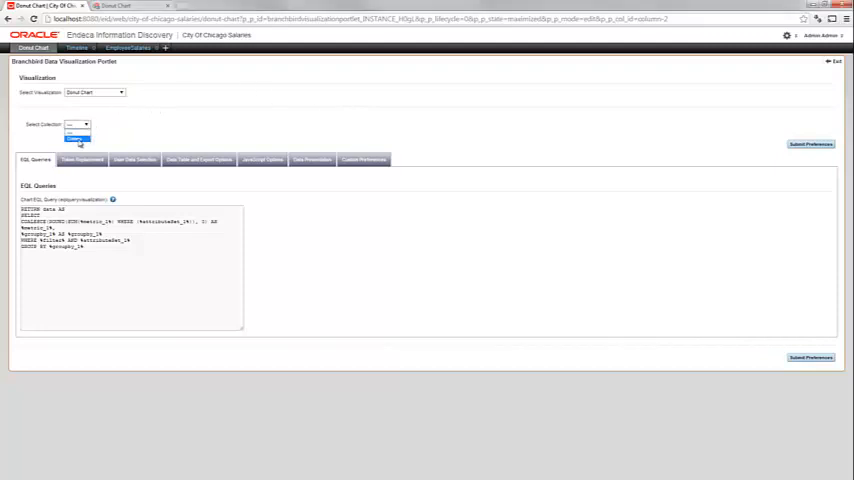
left_click(76, 138)
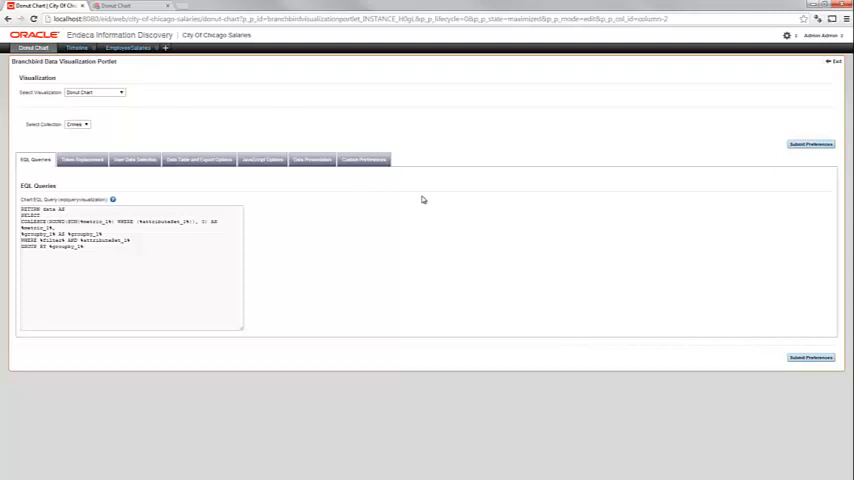
mouse_move(412, 192)
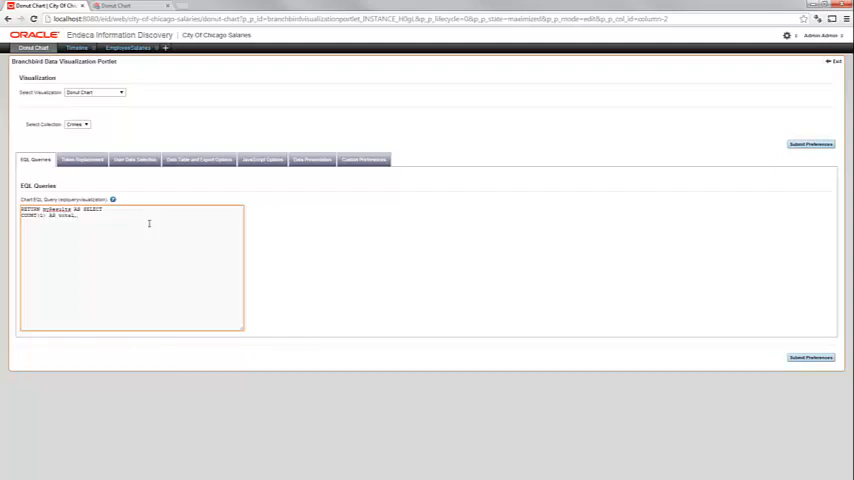
Step: Rewrite the EQL to SELECT COUNT(1) AS Count, Community_Name AS Community FROM Crime GROUP BY Community and save
type("Cast")
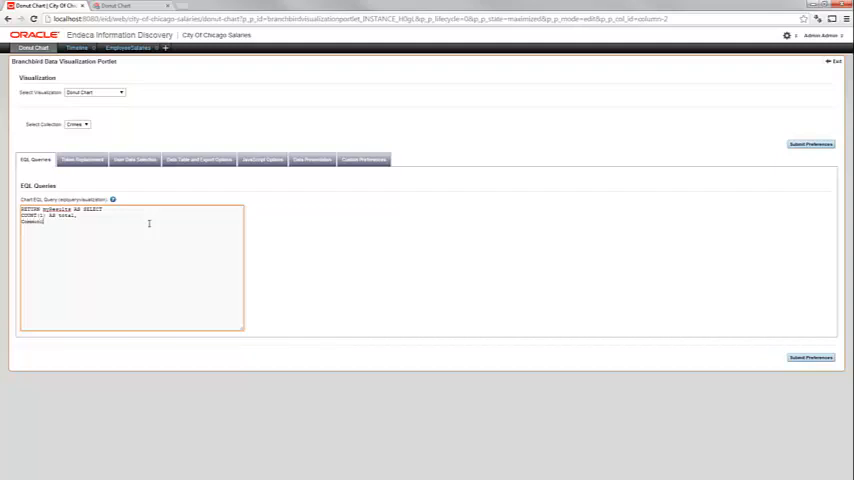
type("Community_Name AS communi")
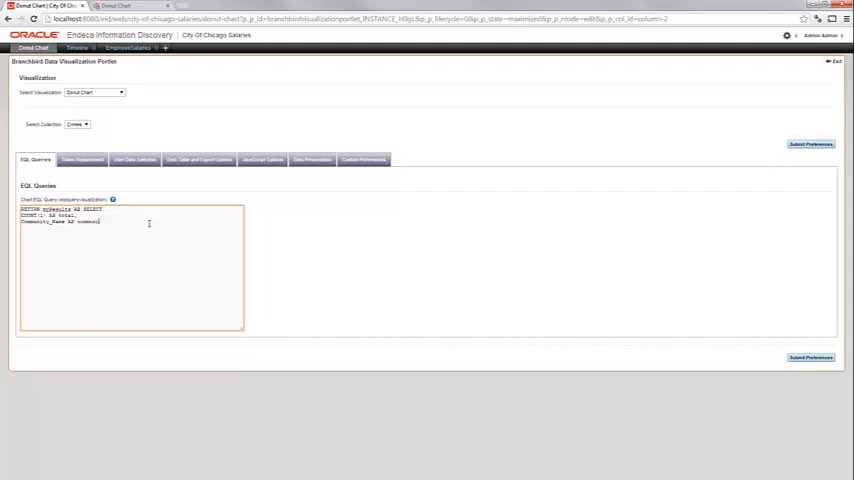
type("FROM Crimes")
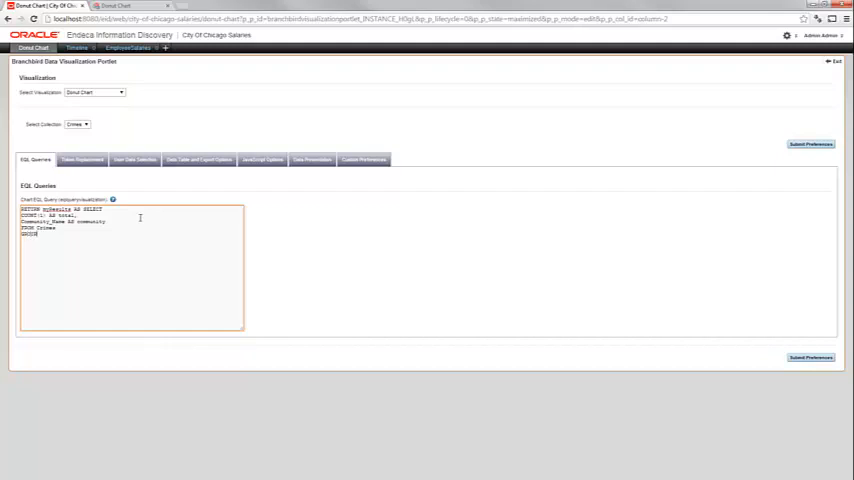
type("BY Community_Name")
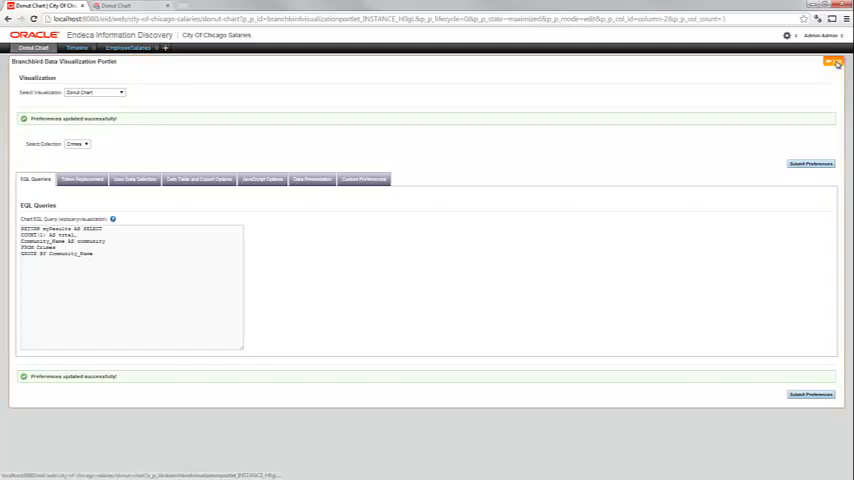
Step: Exit preferences so the donut chart of crime counts by community renders on the page
left_click(832, 60)
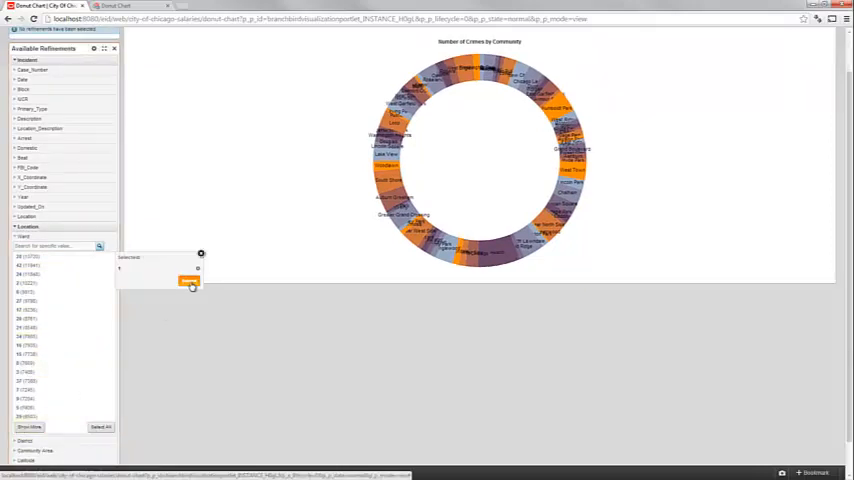
Step: Refine the donut chart by the selected ward so only that ward's communities remain
left_click(190, 282)
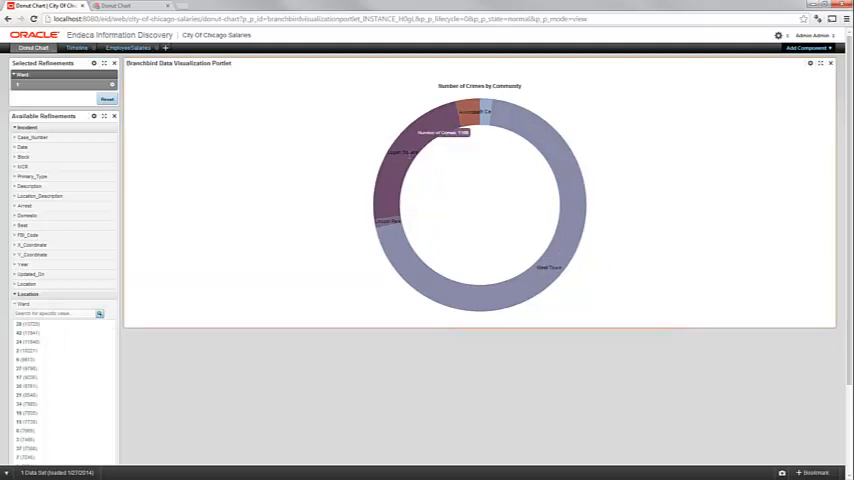
mouse_move(460, 196)
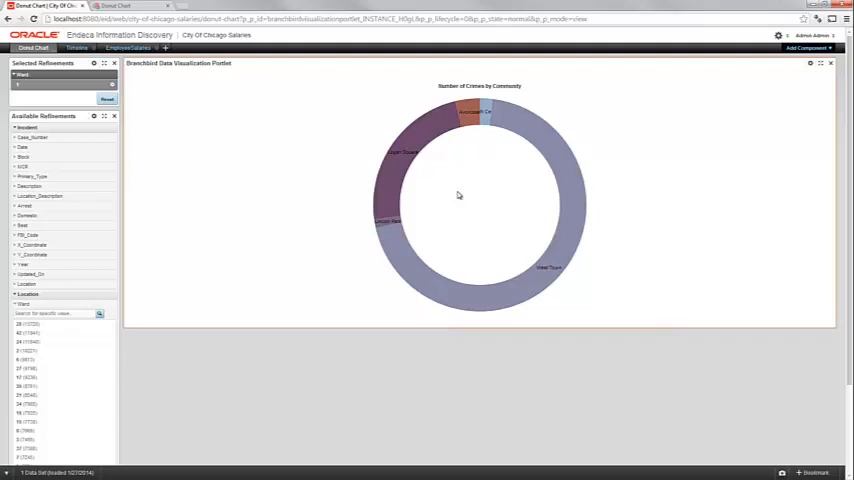
mouse_move(292, 216)
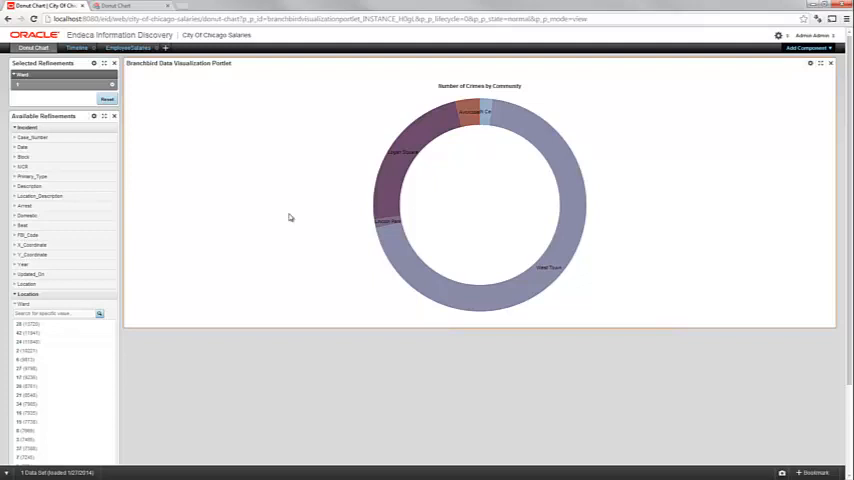